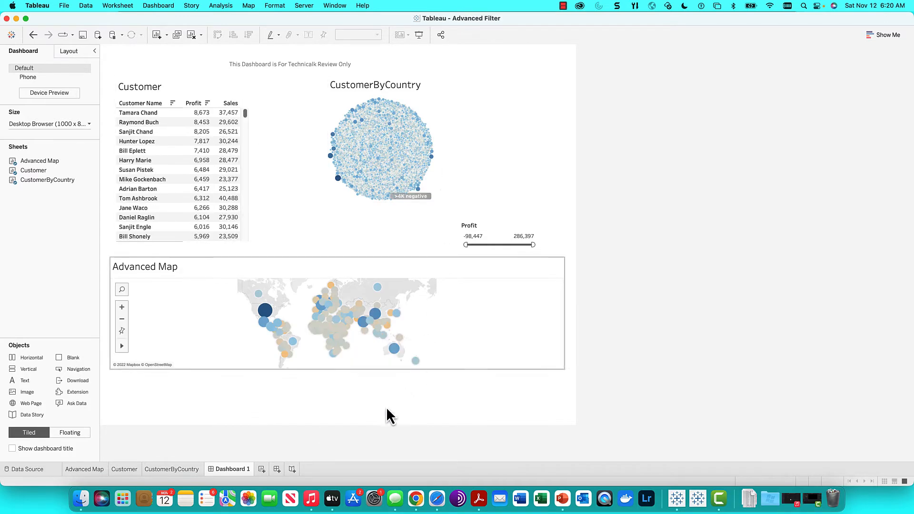
# Review the Advanced Map, CustomerByCountry and Dashboard 1 tabs, then add a blank Sheet 4.
pyautogui.click(85, 469)
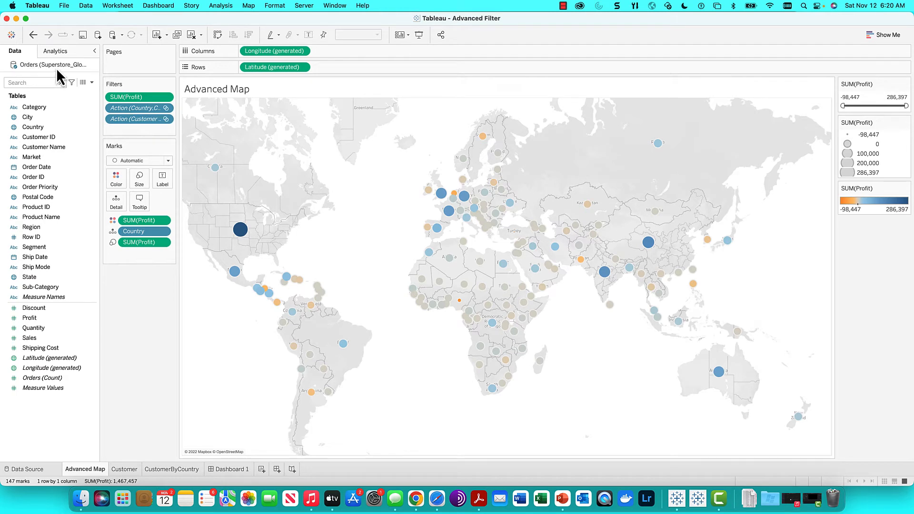
pyautogui.moveTo(123, 500)
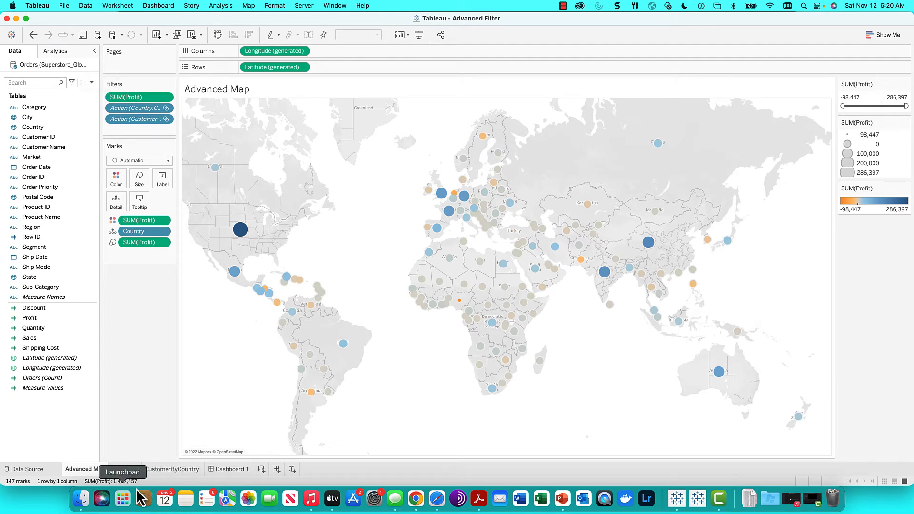
pyautogui.click(173, 469)
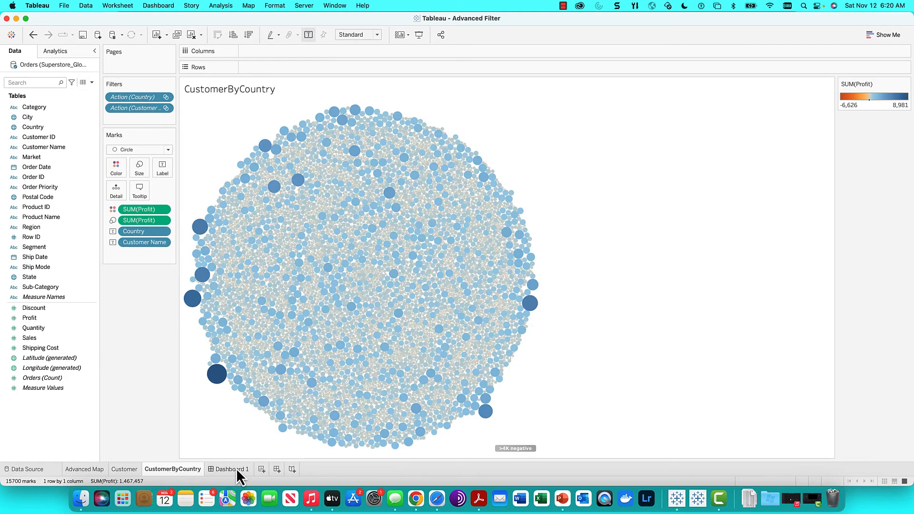
pyautogui.click(232, 469)
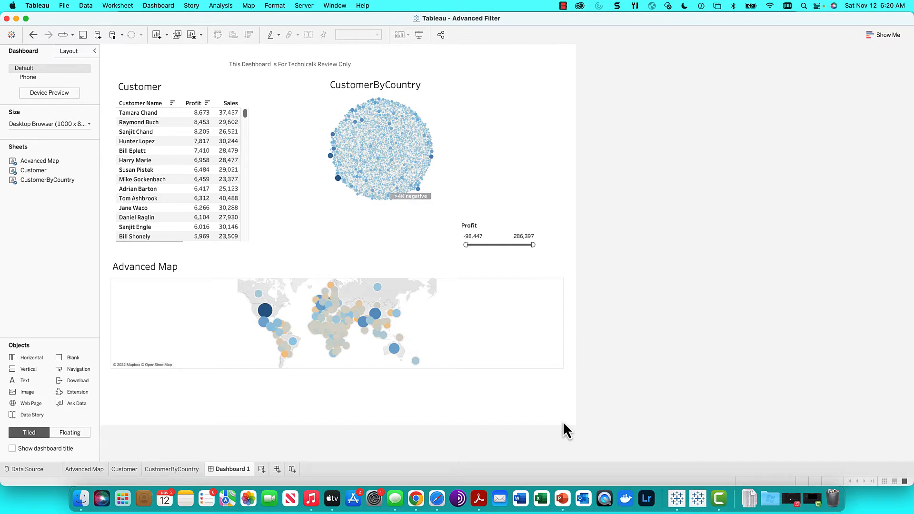
pyautogui.moveTo(497, 393)
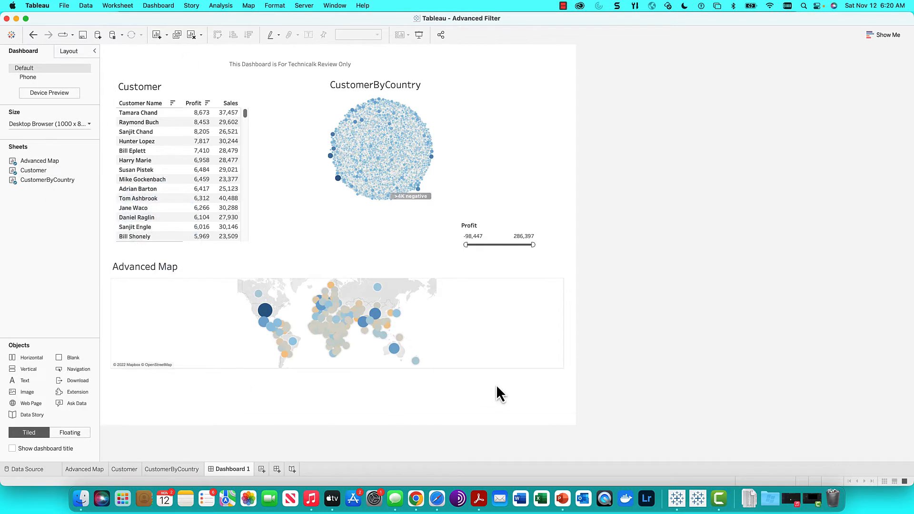
pyautogui.click(288, 468)
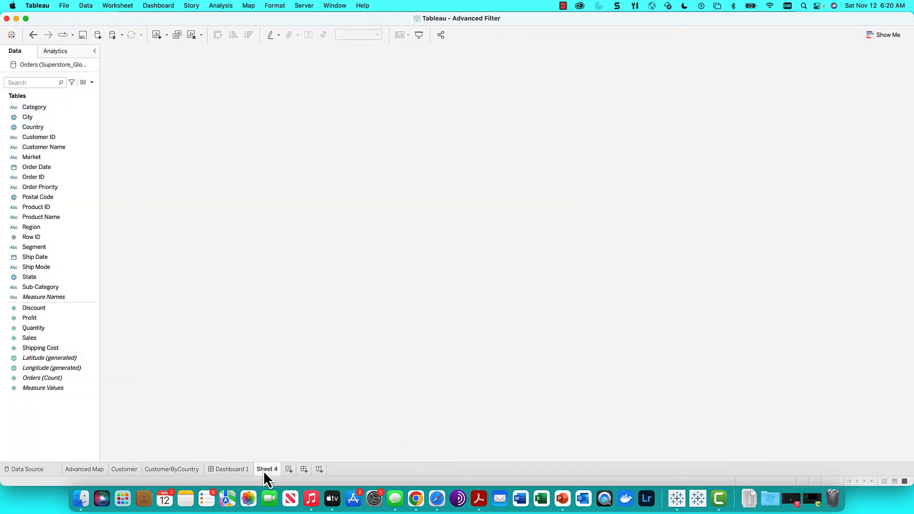
pyautogui.click(267, 469)
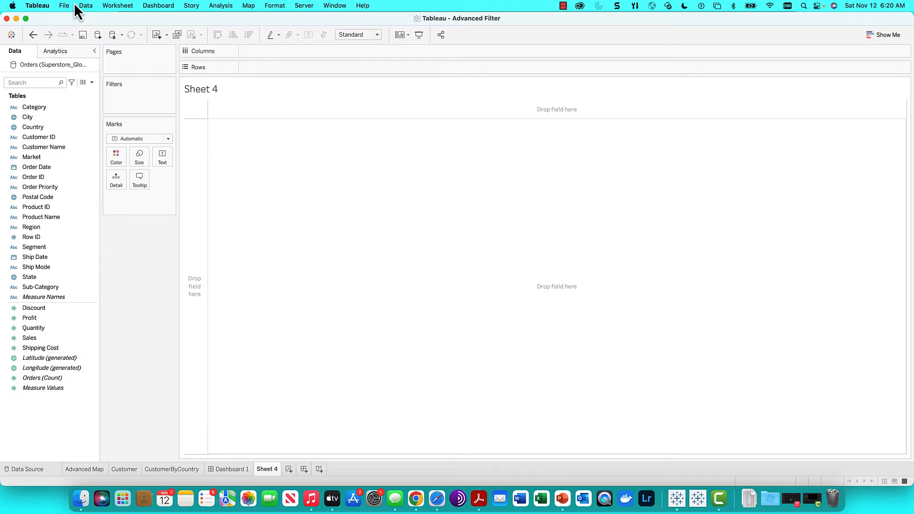
# Connect Superstore_EU_.xls from Downloads as a new Microsoft Excel data source.
pyautogui.click(85, 6)
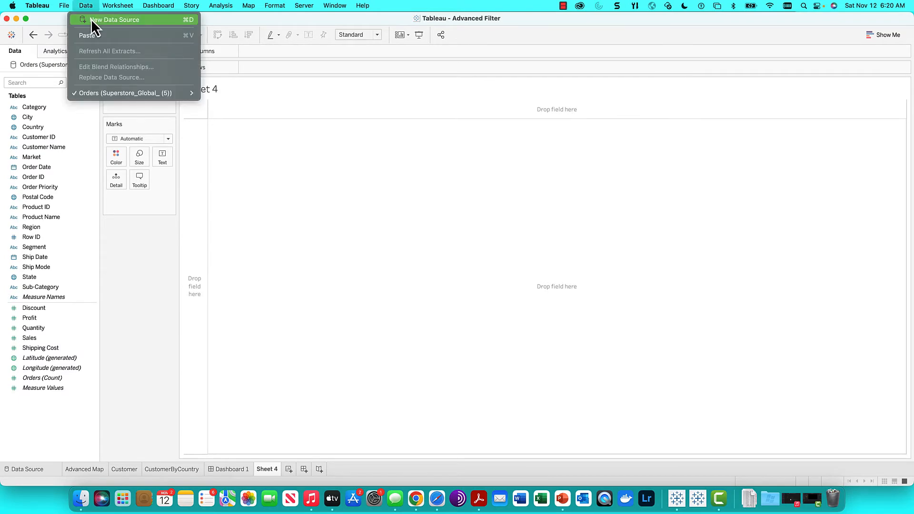
pyautogui.click(114, 19)
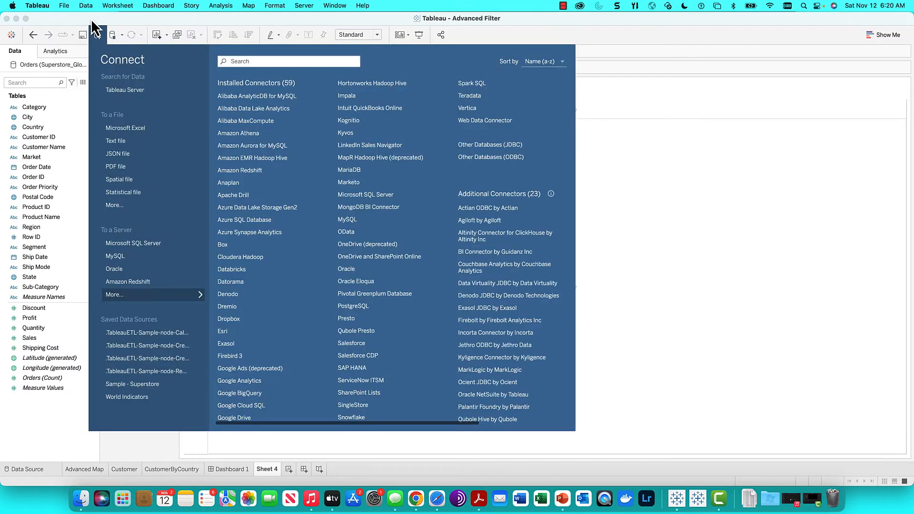
pyautogui.moveTo(135, 284)
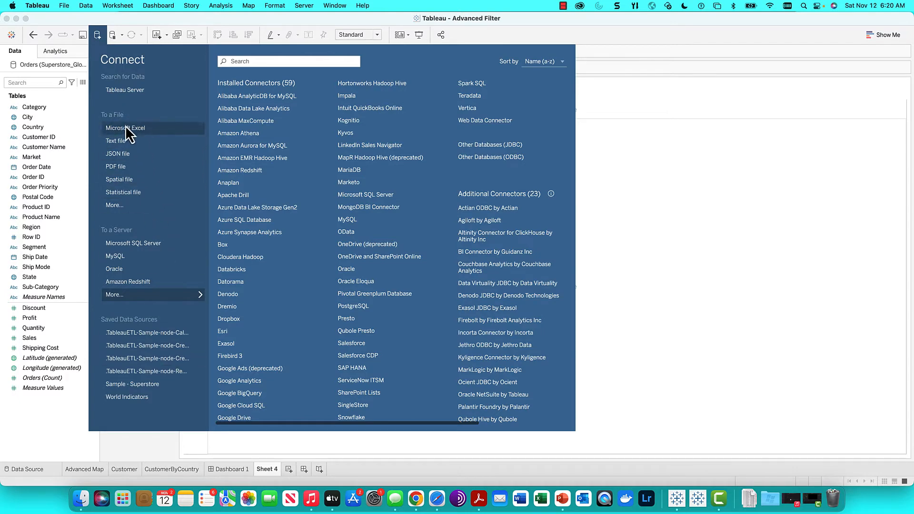
pyautogui.click(126, 128)
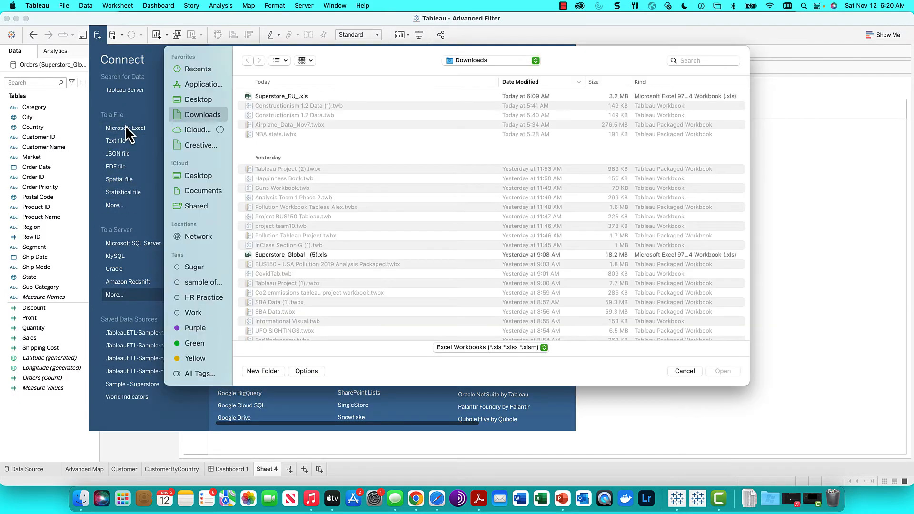
pyautogui.click(282, 96)
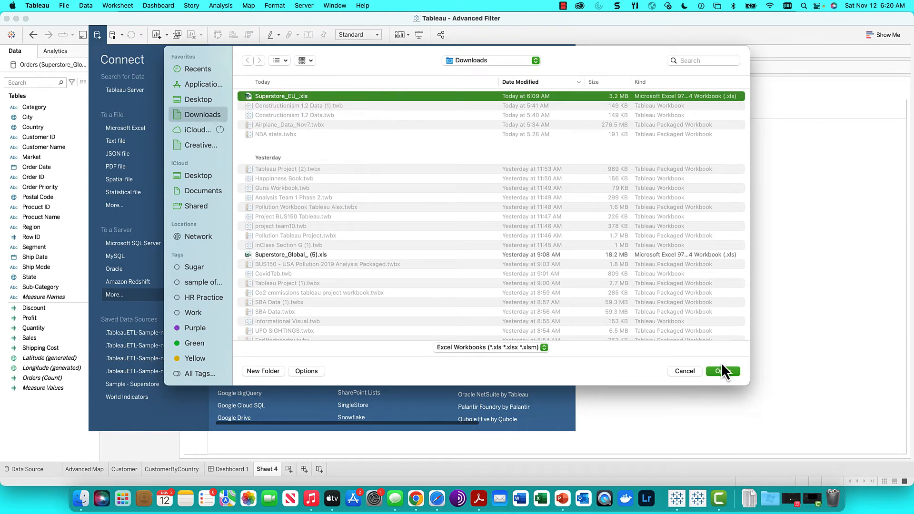
pyautogui.click(722, 371)
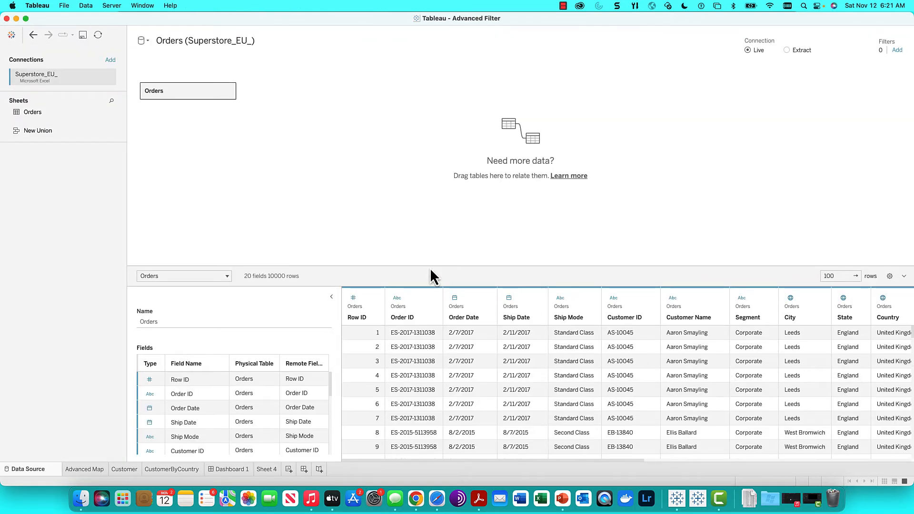
pyautogui.moveTo(363, 255)
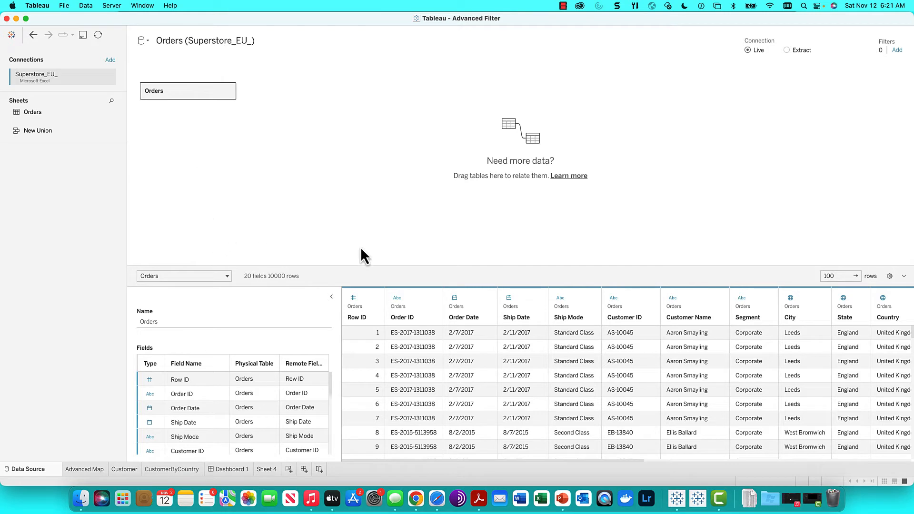
pyautogui.moveTo(364, 283)
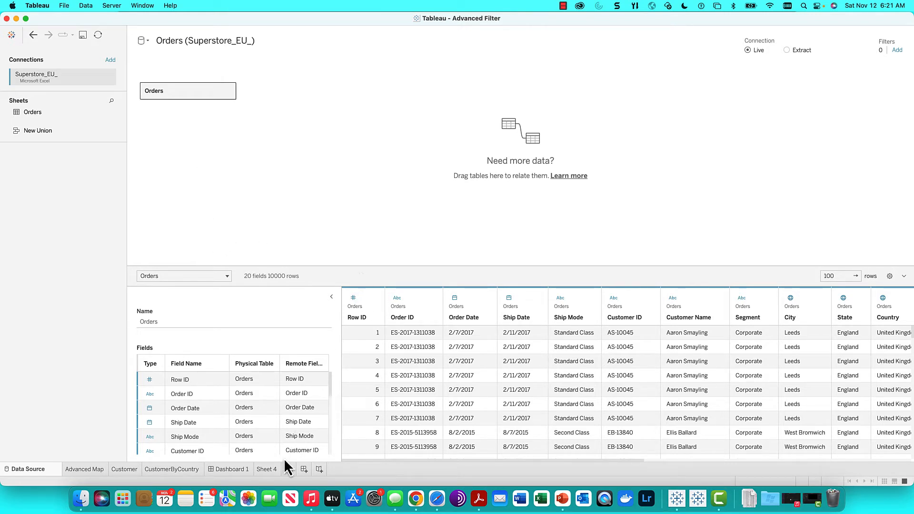
# Return to Sheet 4, where the Superstore_EU Orders source is listed alongside the Global one.
pyautogui.click(266, 469)
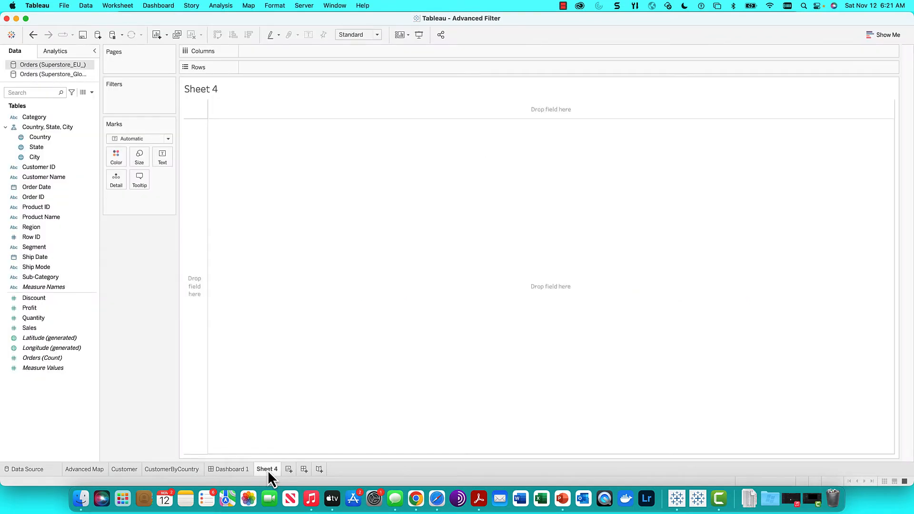
# Using the EU orders source, lay out Customer Name rows against Order Date years with Sales as text.
pyautogui.doubleClick(267, 468)
pyautogui.write('EU Data')
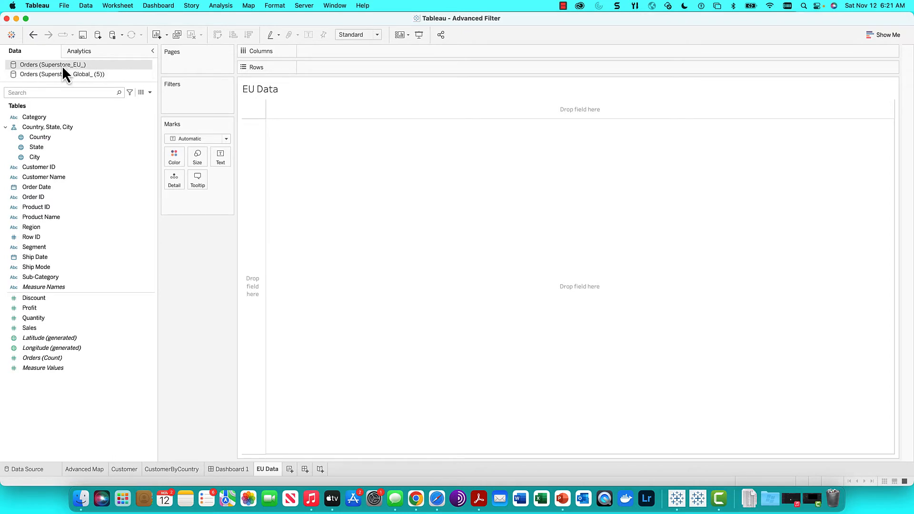
pyautogui.click(44, 177)
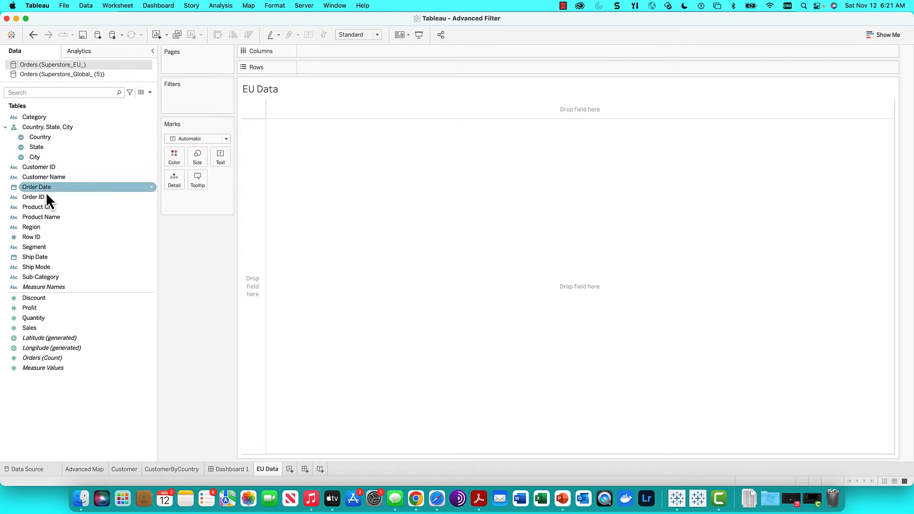
pyautogui.click(35, 157)
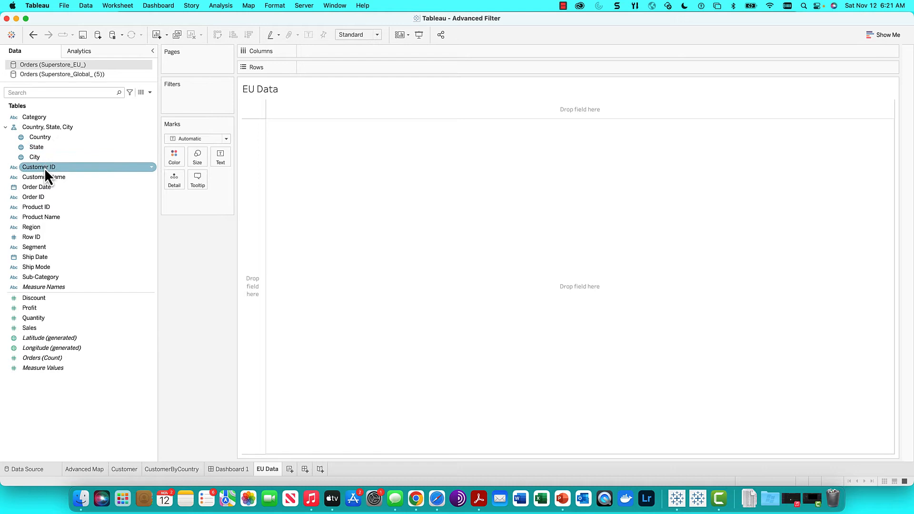
pyautogui.moveTo(44, 177); pyautogui.dragTo(327, 61)
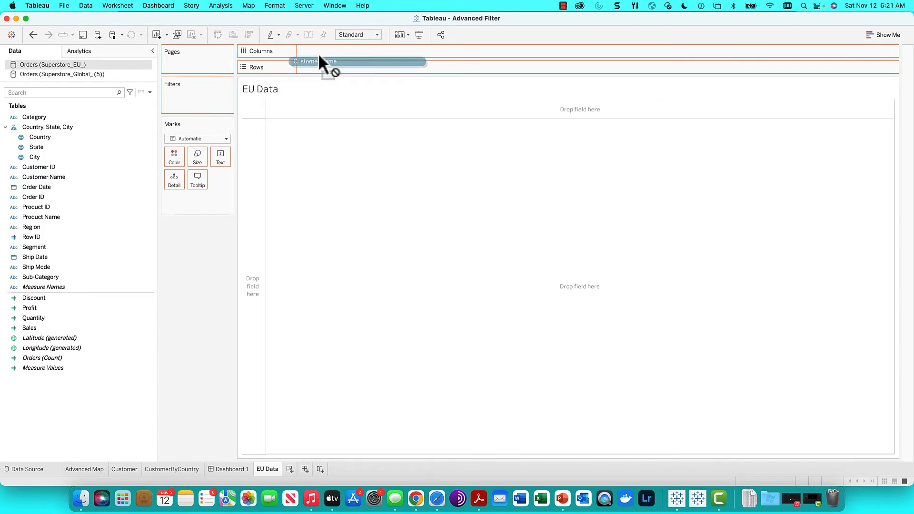
pyautogui.moveTo(327, 61); pyautogui.dragTo(334, 67)
pyautogui.write('Order')
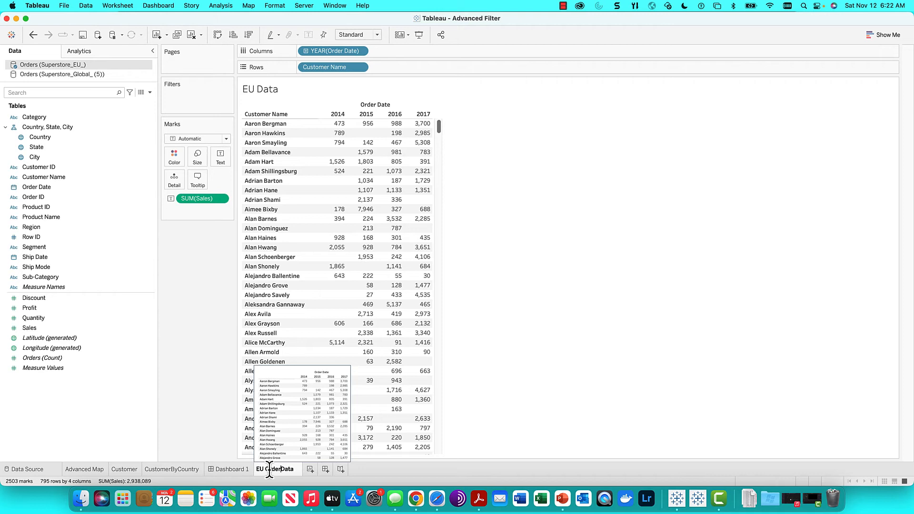
# Rename the worksheet to 'EU Order Data' and add a blank Sheet 5.
pyautogui.doubleClick(277, 469)
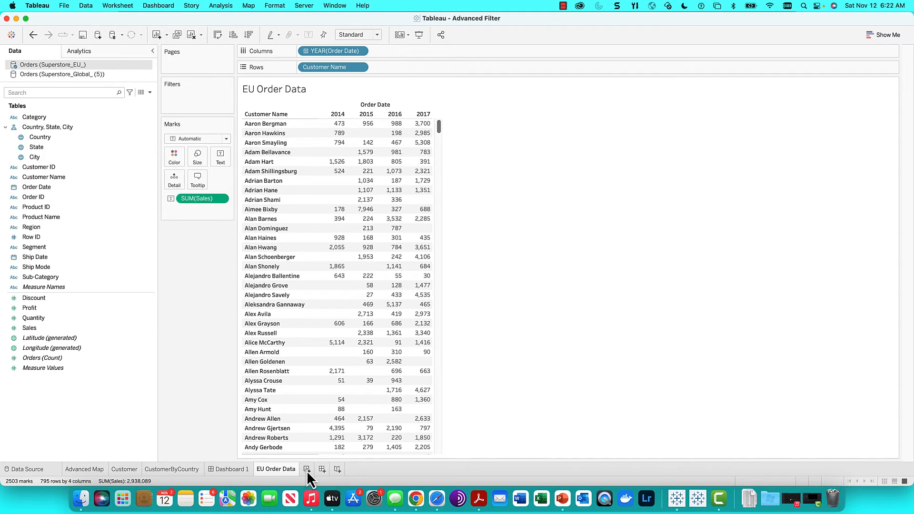
pyautogui.click(321, 469)
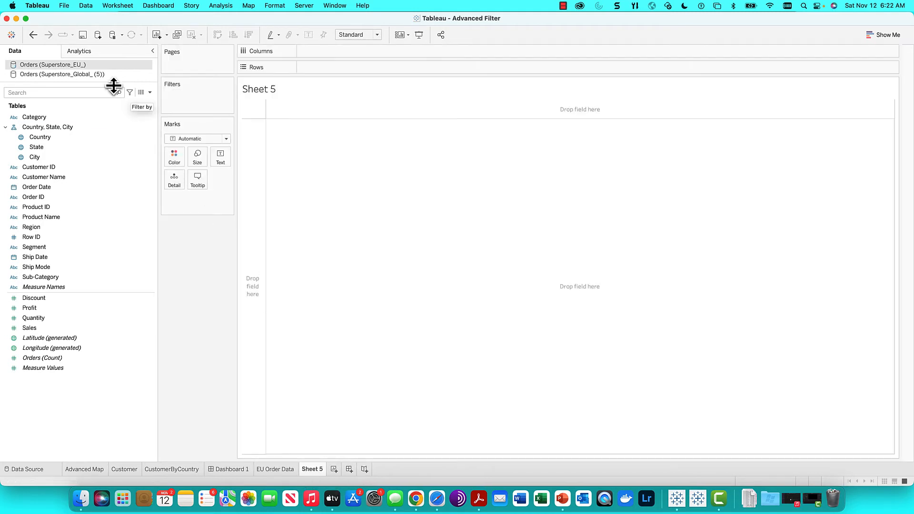
pyautogui.moveTo(85, 69)
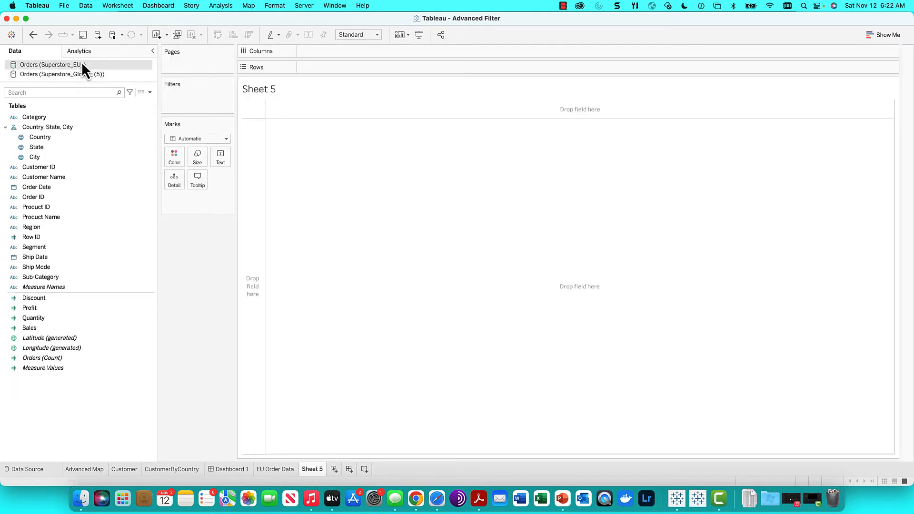
# Compare the Superstore EU and Global sources' fields, then show the context actions for Orders (Superstore_EU_).
pyautogui.click(63, 74)
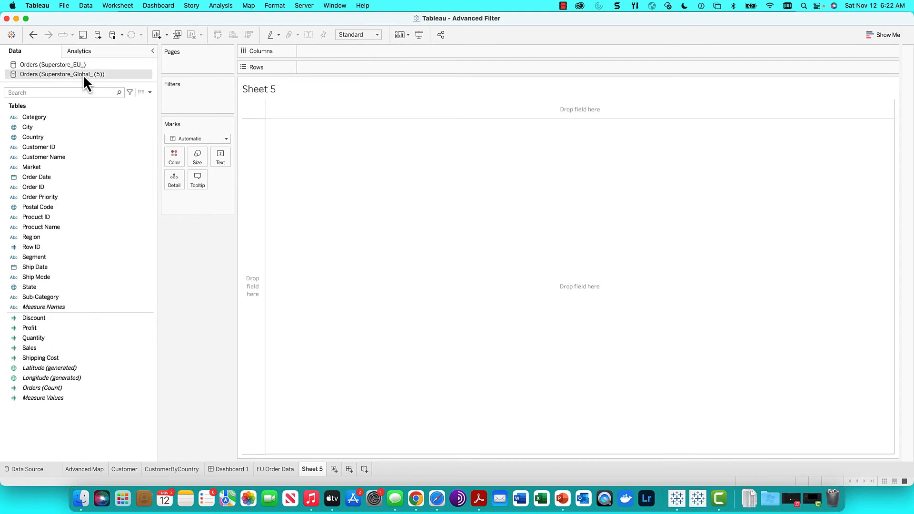
pyautogui.click(53, 64)
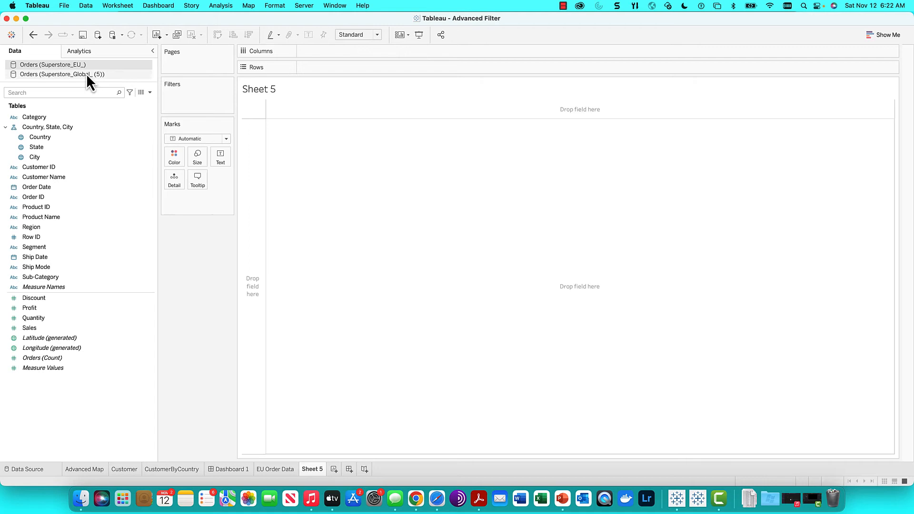
pyautogui.click(63, 75)
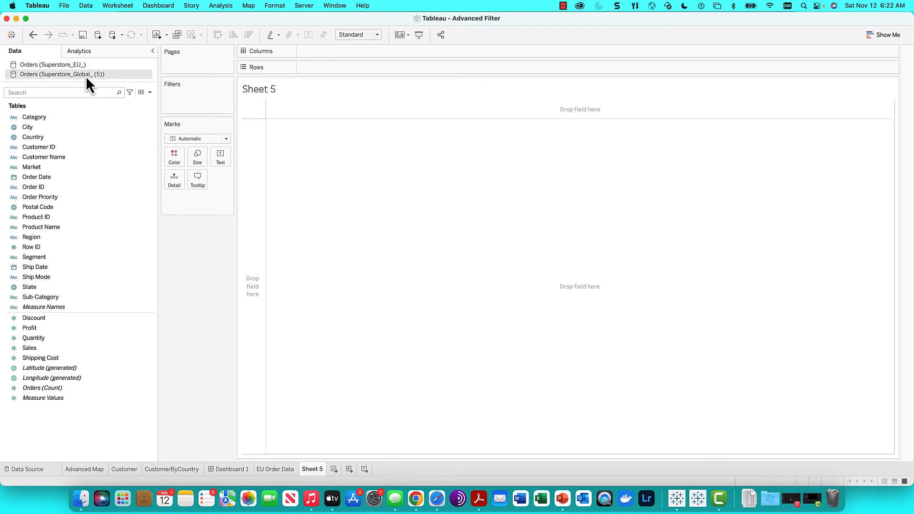
pyautogui.click(52, 64)
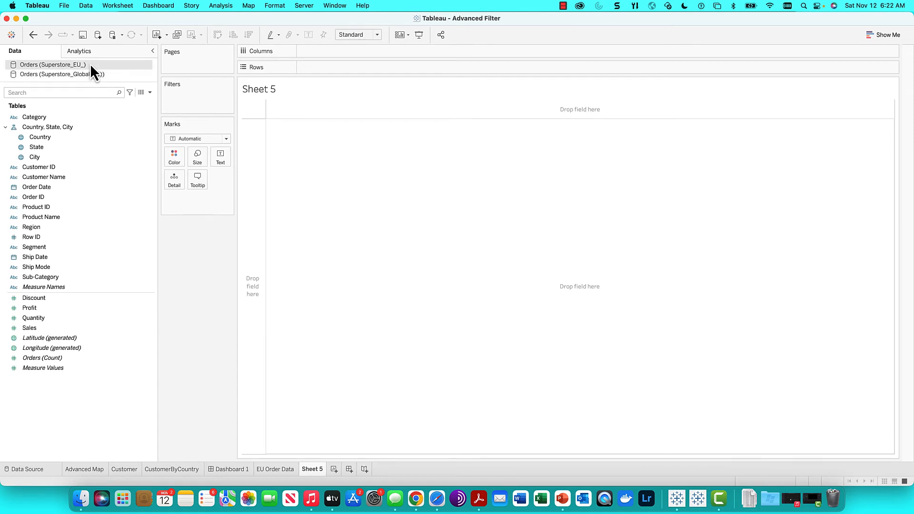
pyautogui.click(61, 74)
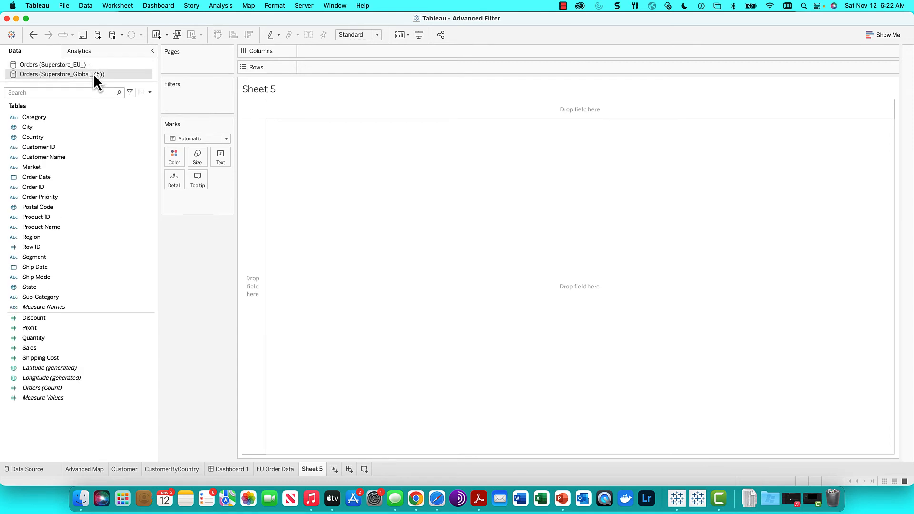
pyautogui.click(51, 64)
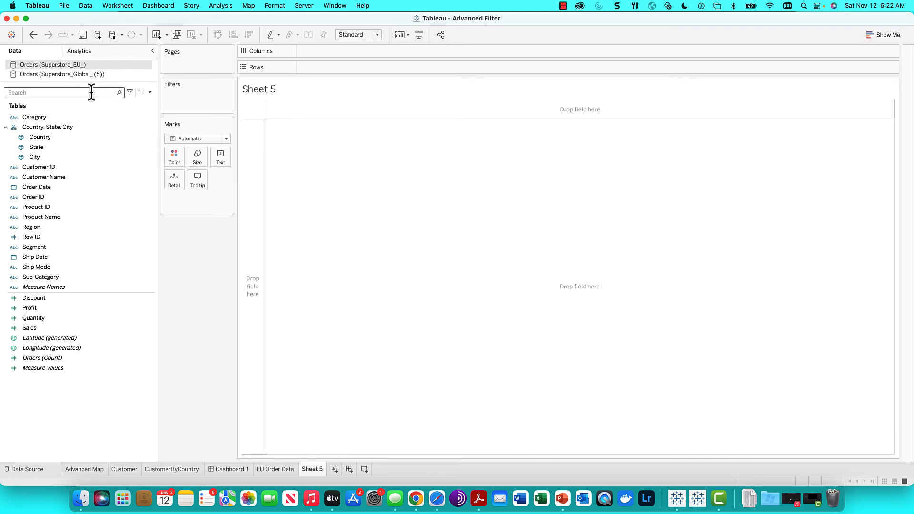
pyautogui.click(84, 6)
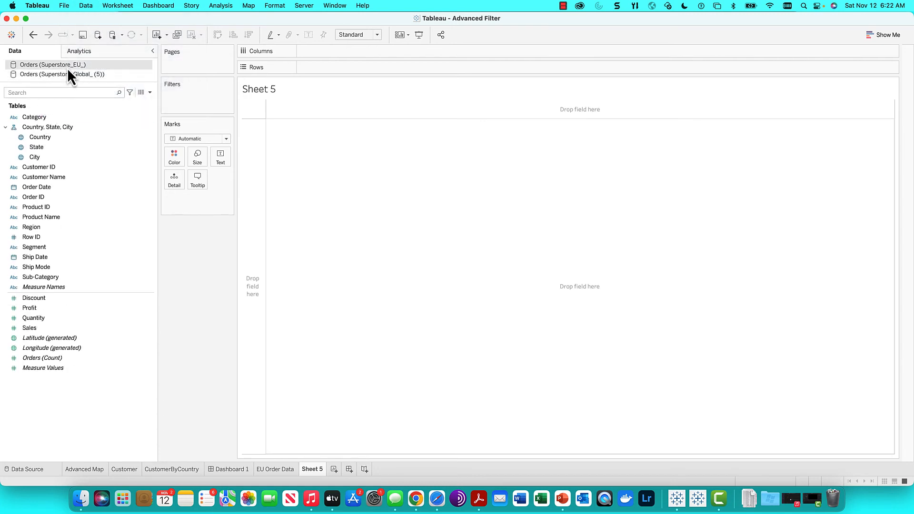
pyautogui.rightClick(53, 64)
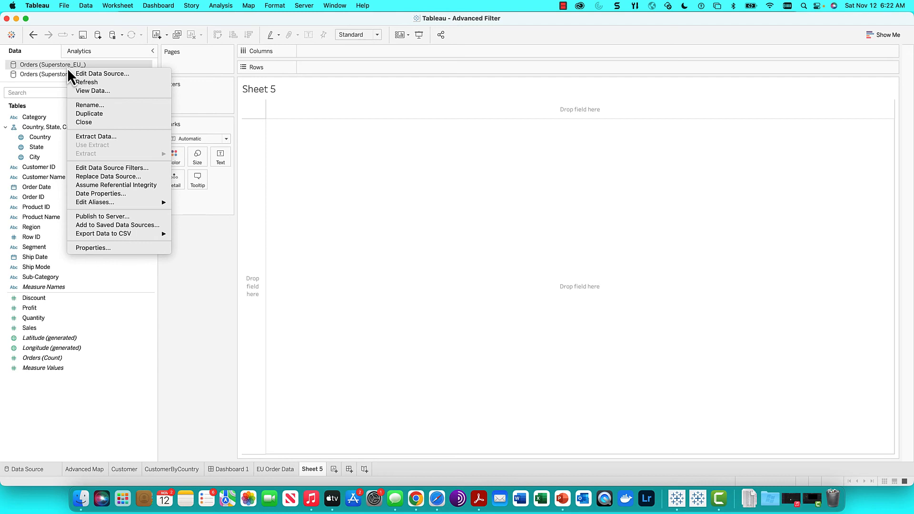
pyautogui.moveTo(96, 122)
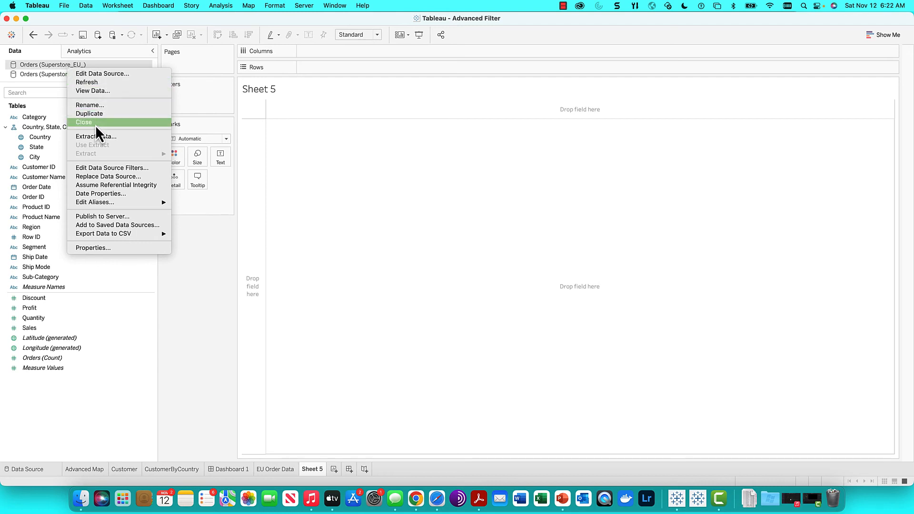